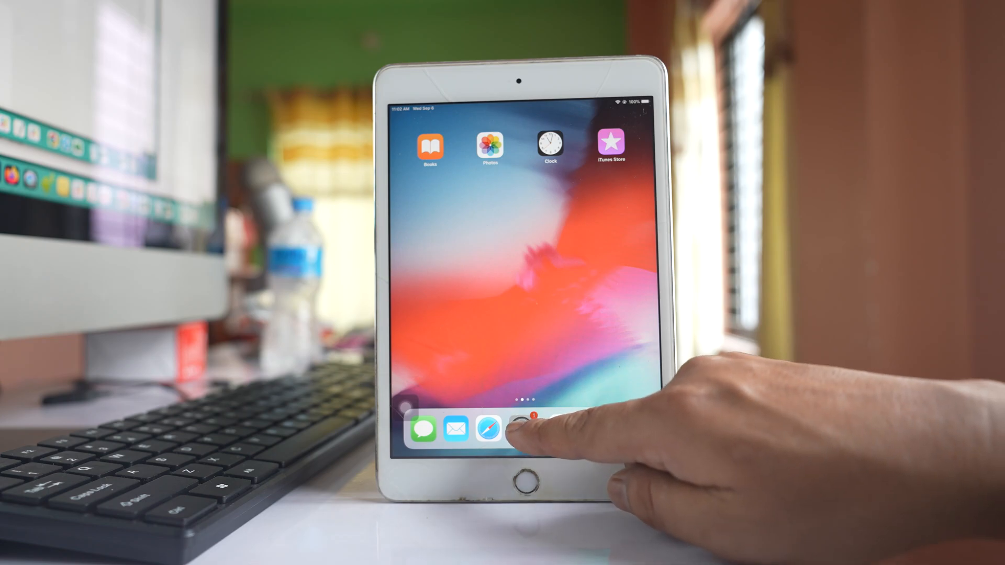
# - Open Settings from the Dock and start 'Sign in to your iPad'
pyautogui.click(519, 428)
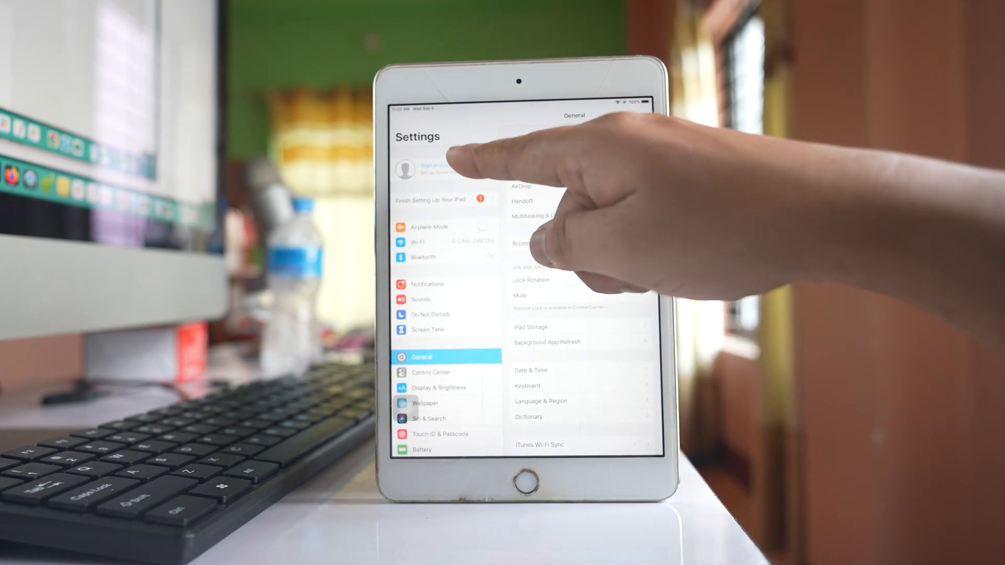
pyautogui.click(443, 168)
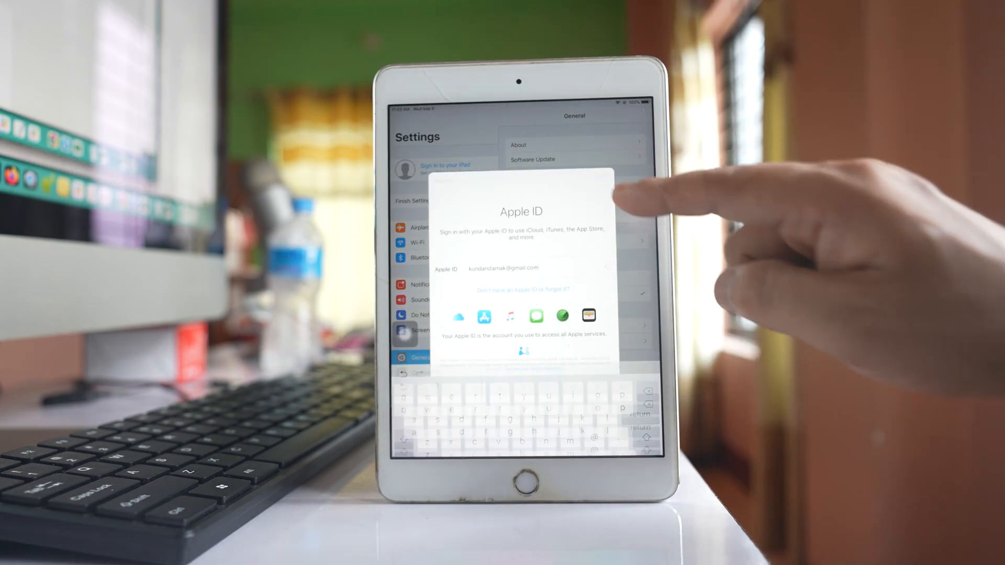
# - Submit the prefilled Apple ID and password to reach the verification code prompt
pyautogui.click(500, 273)
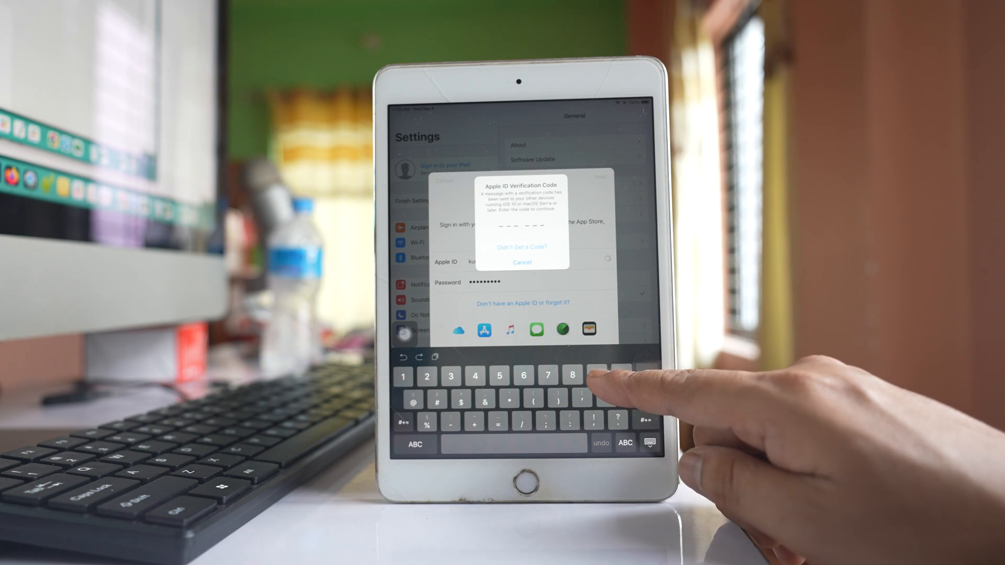
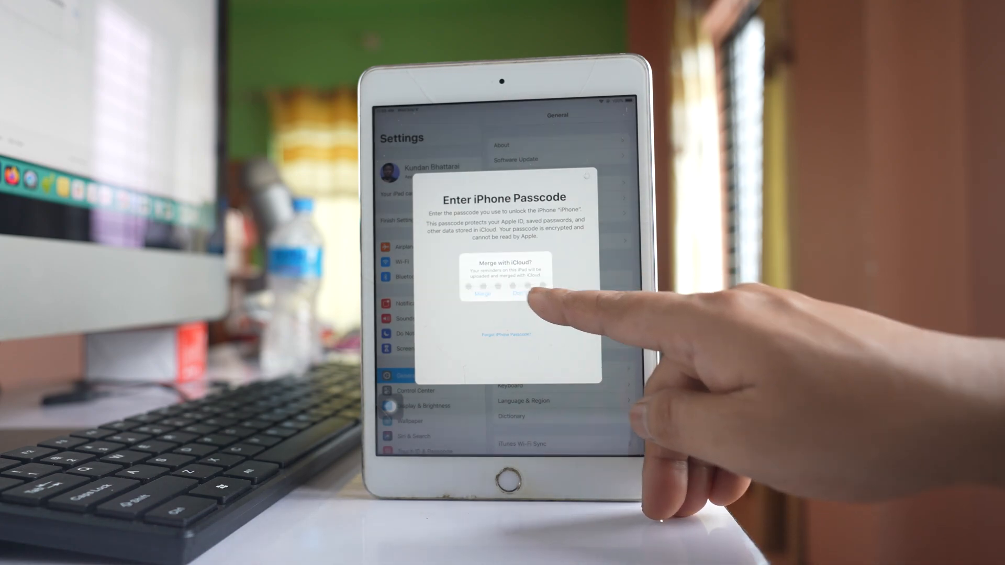
# - Choose Merge in the 'Merge with iCloud?' alert
pyautogui.click(526, 294)
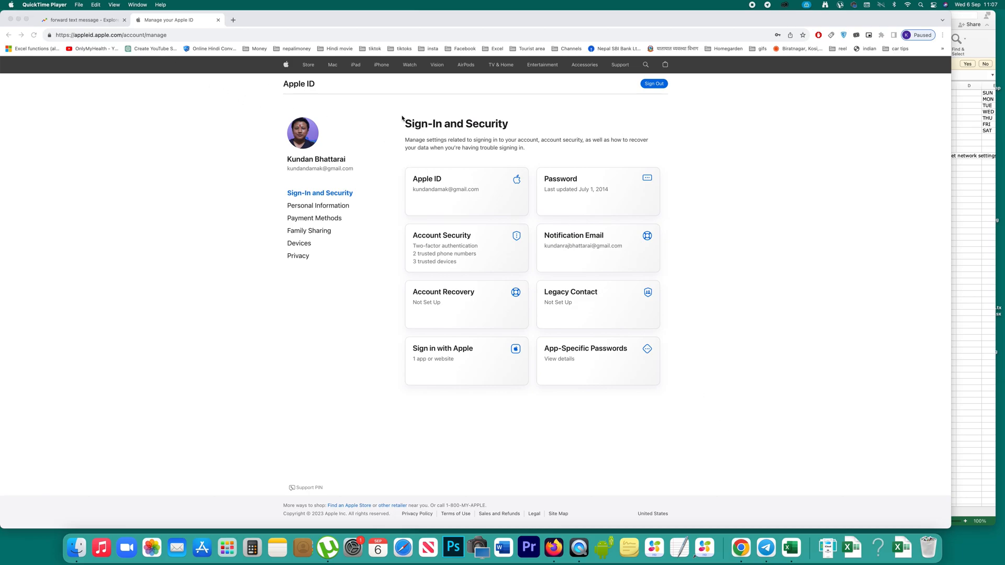
pyautogui.moveTo(417, 265)
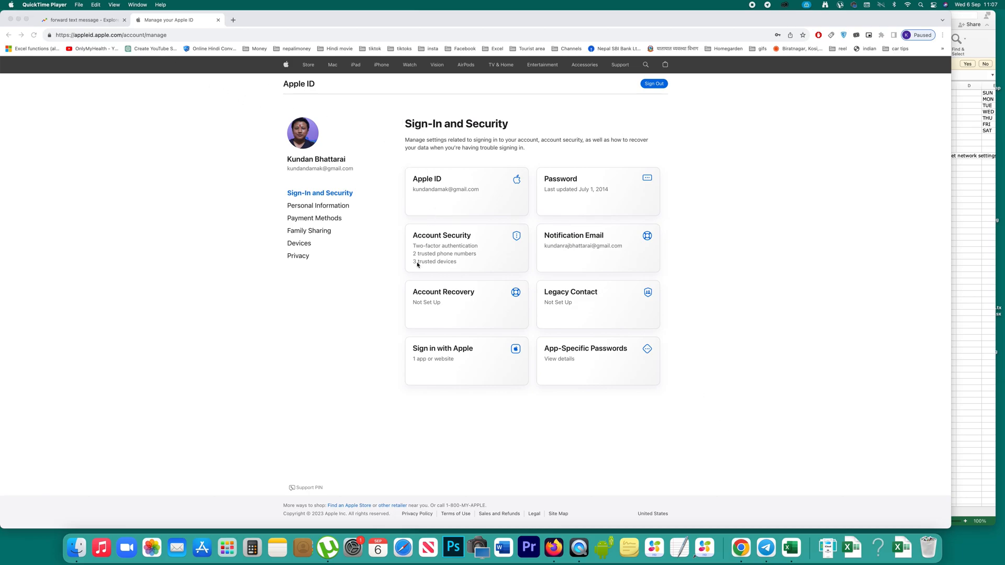
pyautogui.moveTo(457, 269)
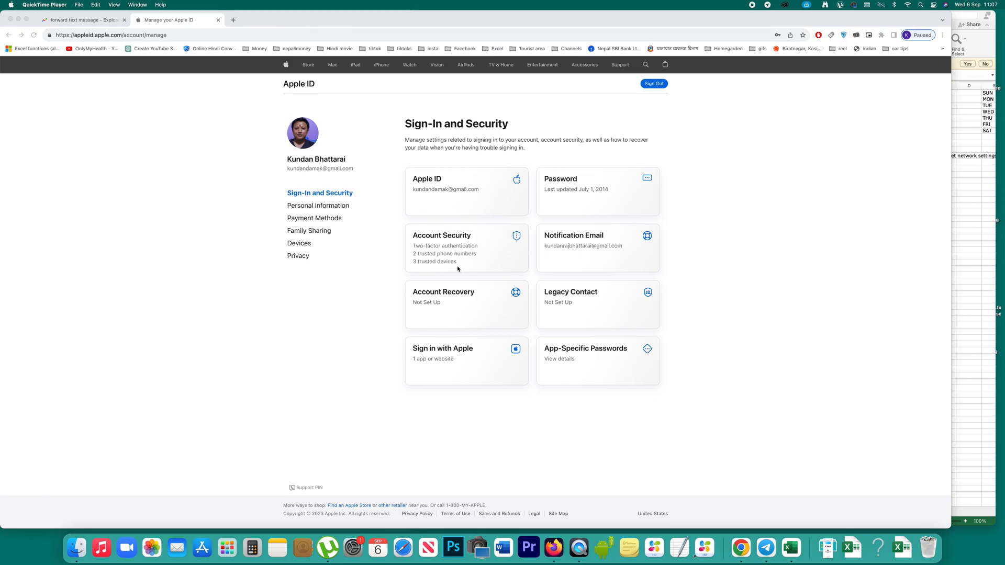
pyautogui.moveTo(426, 268)
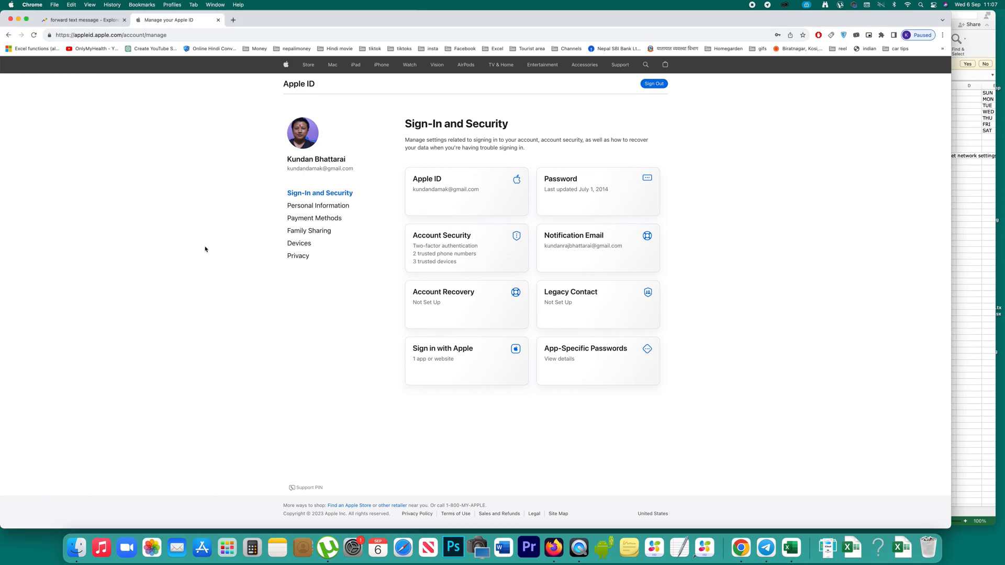
pyautogui.moveTo(34, 34)
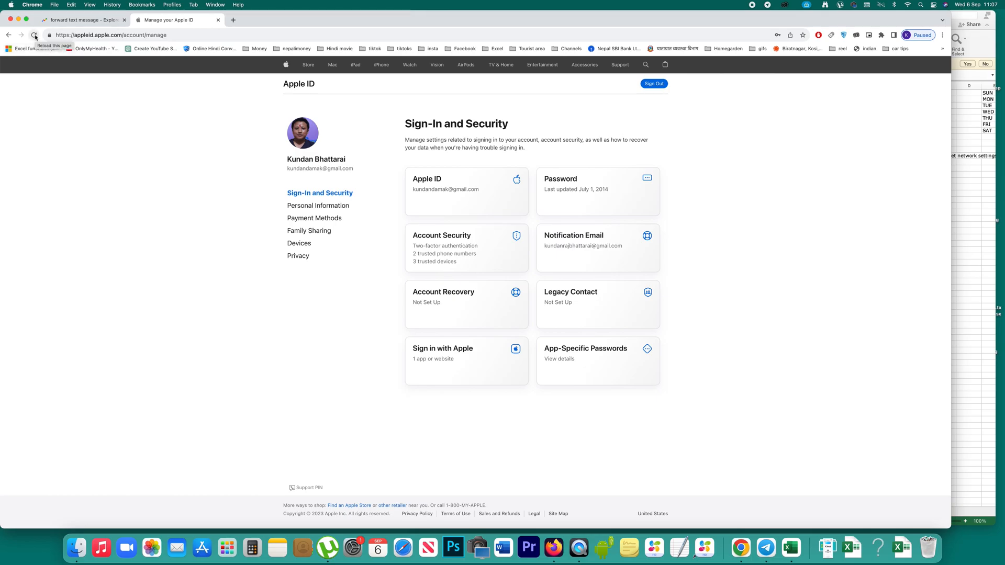
# - Reload the Apple ID page and open Account Security to see four trusted devices
pyautogui.click(34, 35)
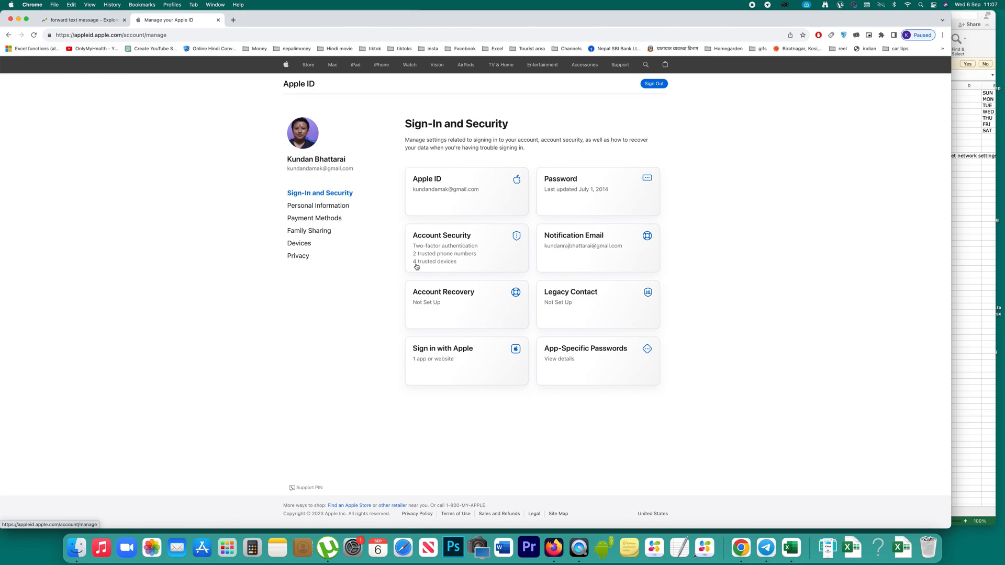
pyautogui.click(466, 249)
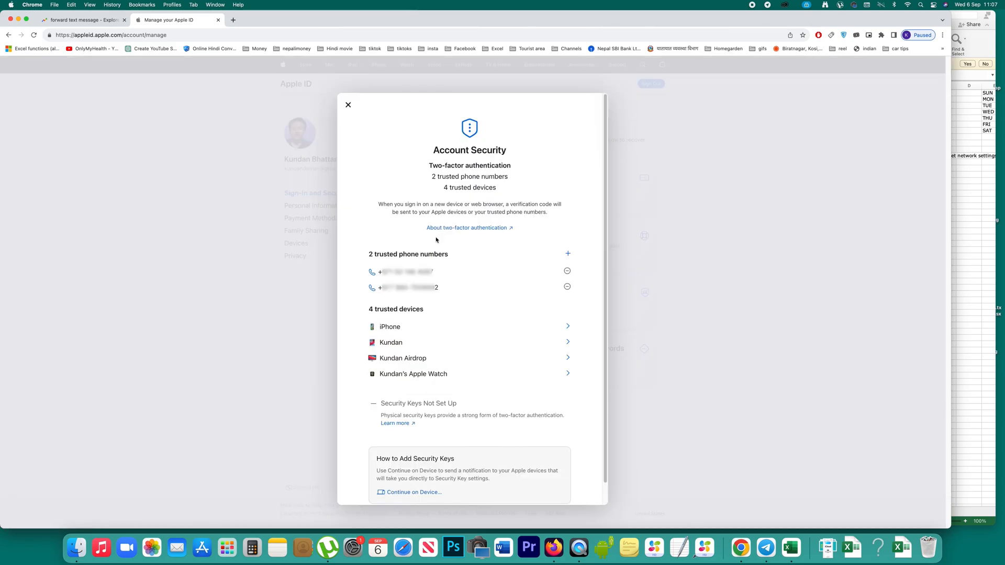